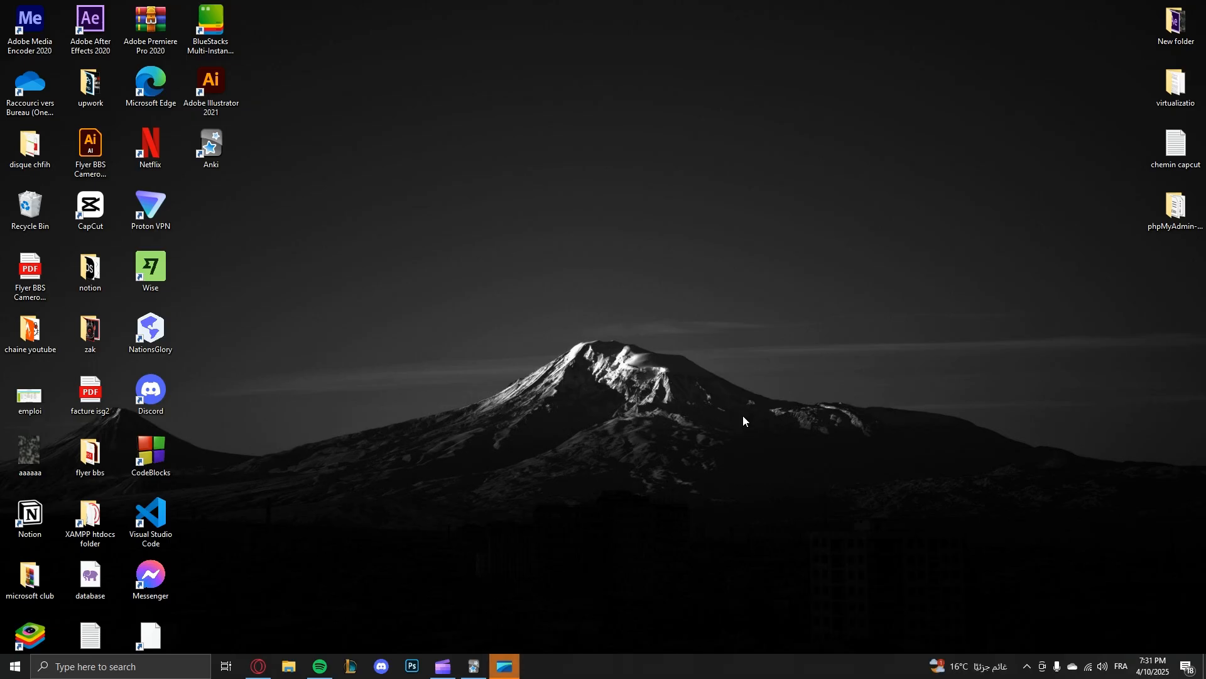
mouse_move(410, 167)
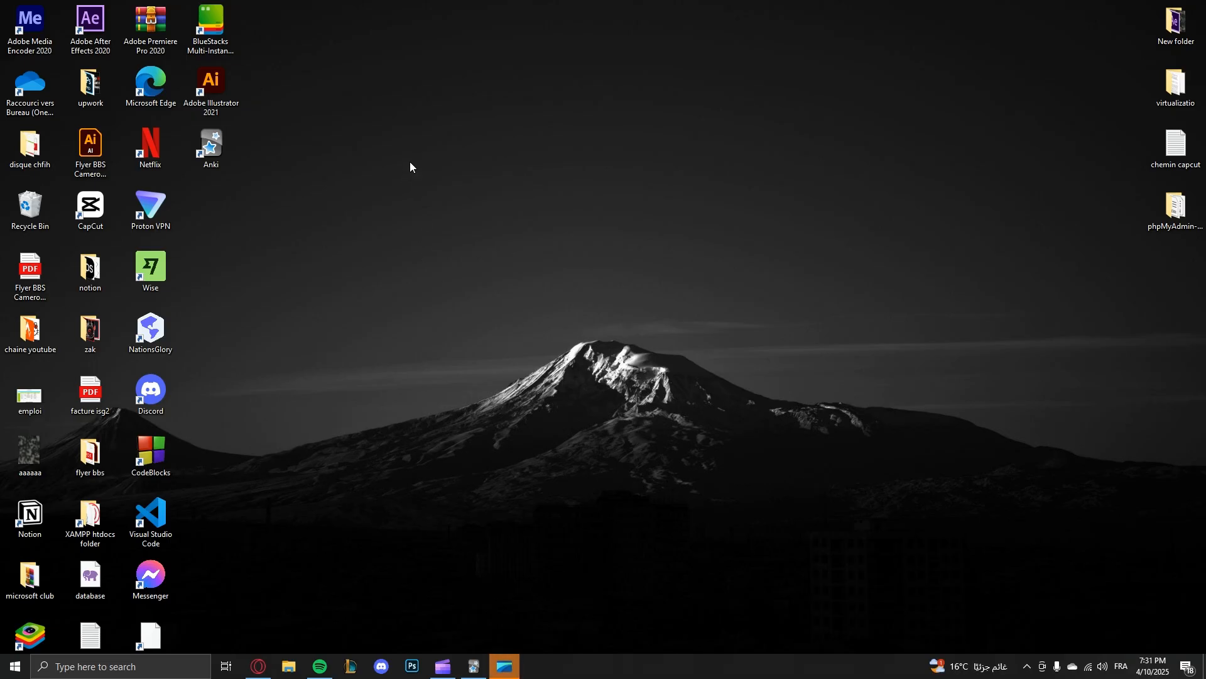
mouse_move(612, 172)
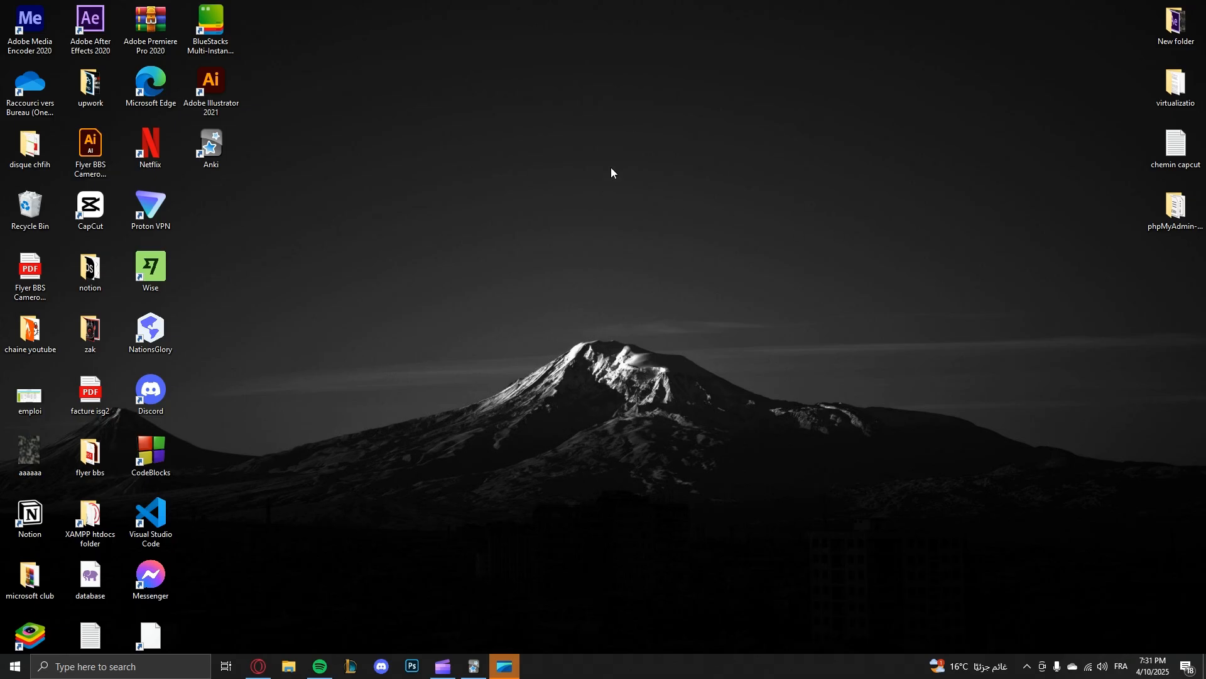
Launch Anki from its desktop shortcut
click(209, 146)
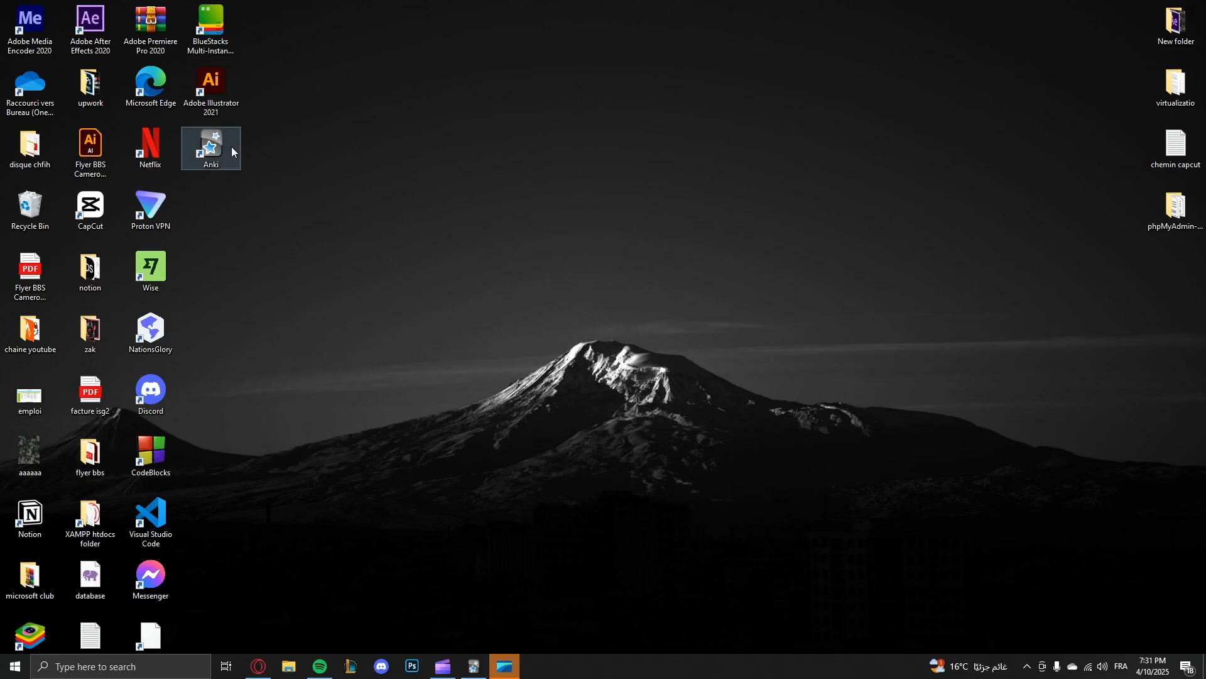
mouse_move(210, 142)
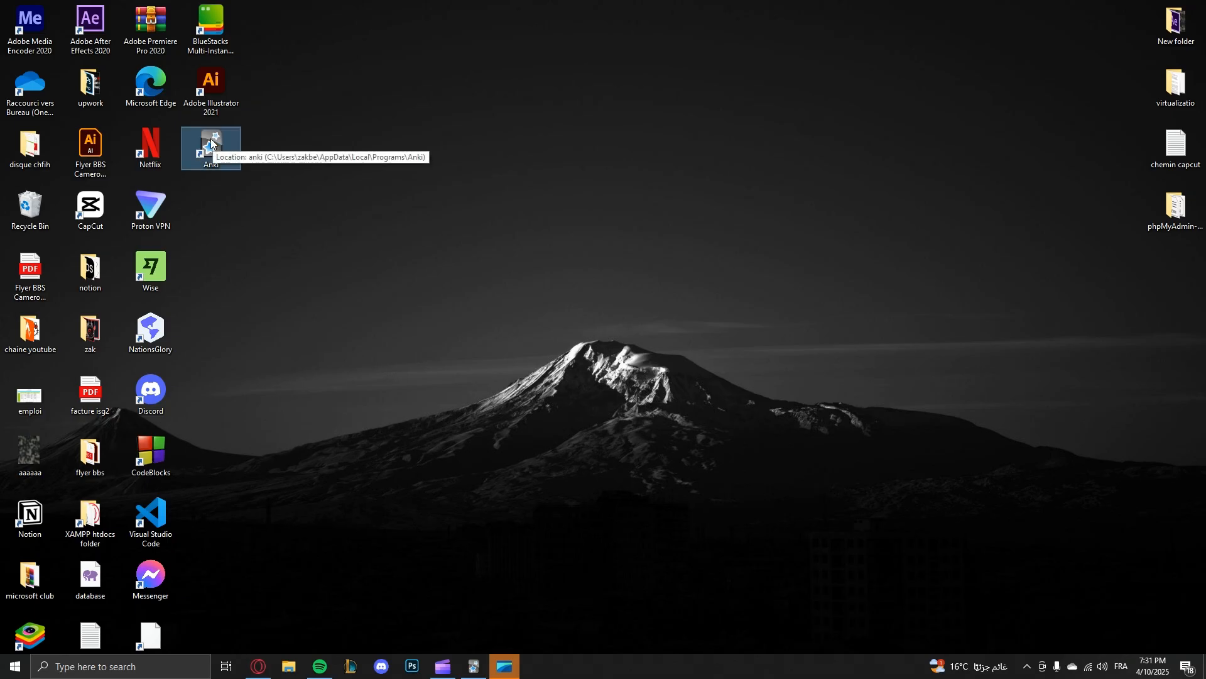
double_click(210, 145)
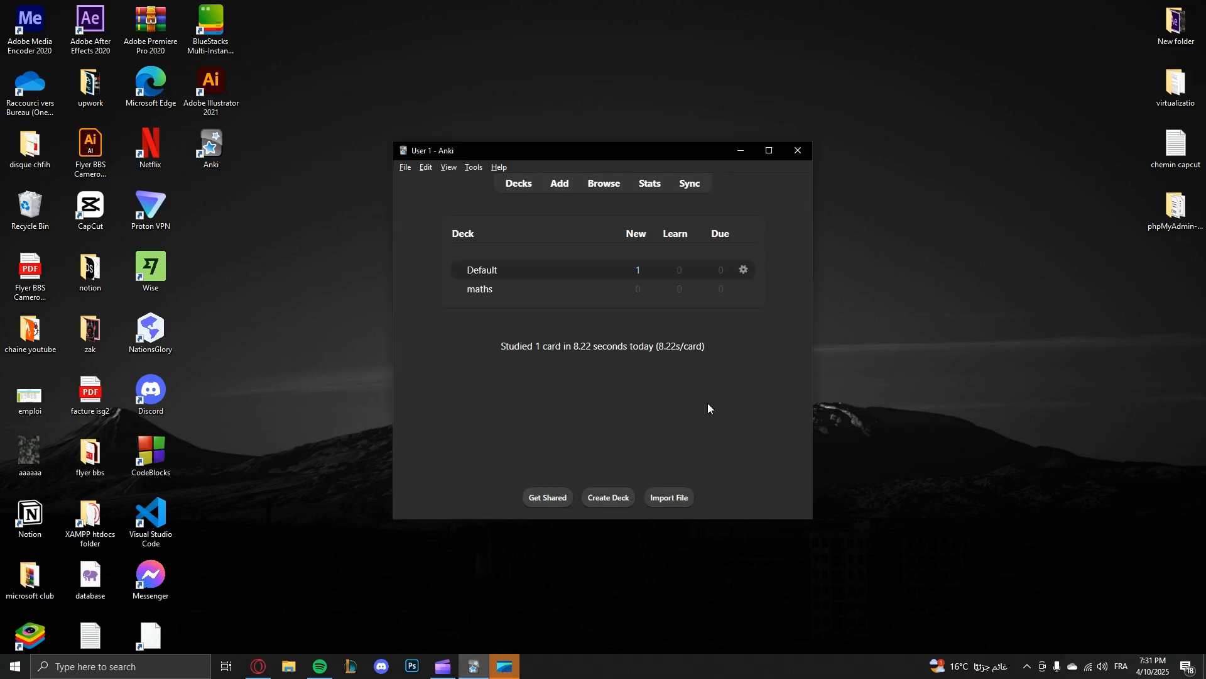
Create a new deck named geography and select it in the deck list
click(607, 497)
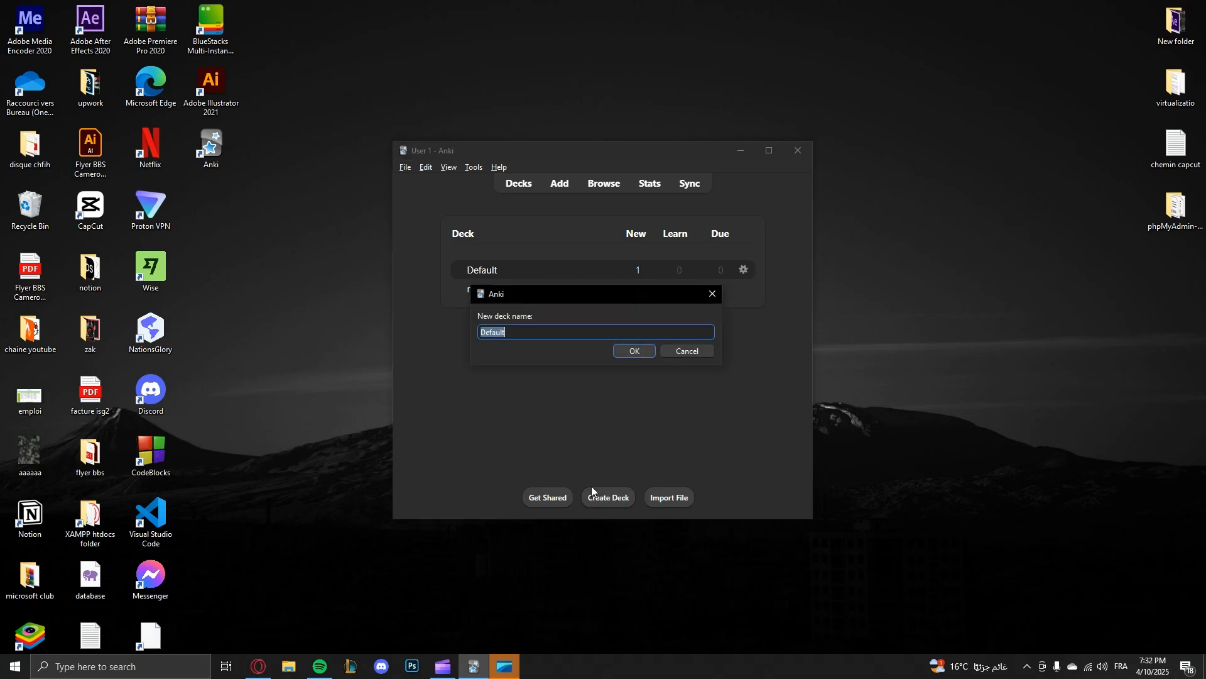
mouse_move(612, 369)
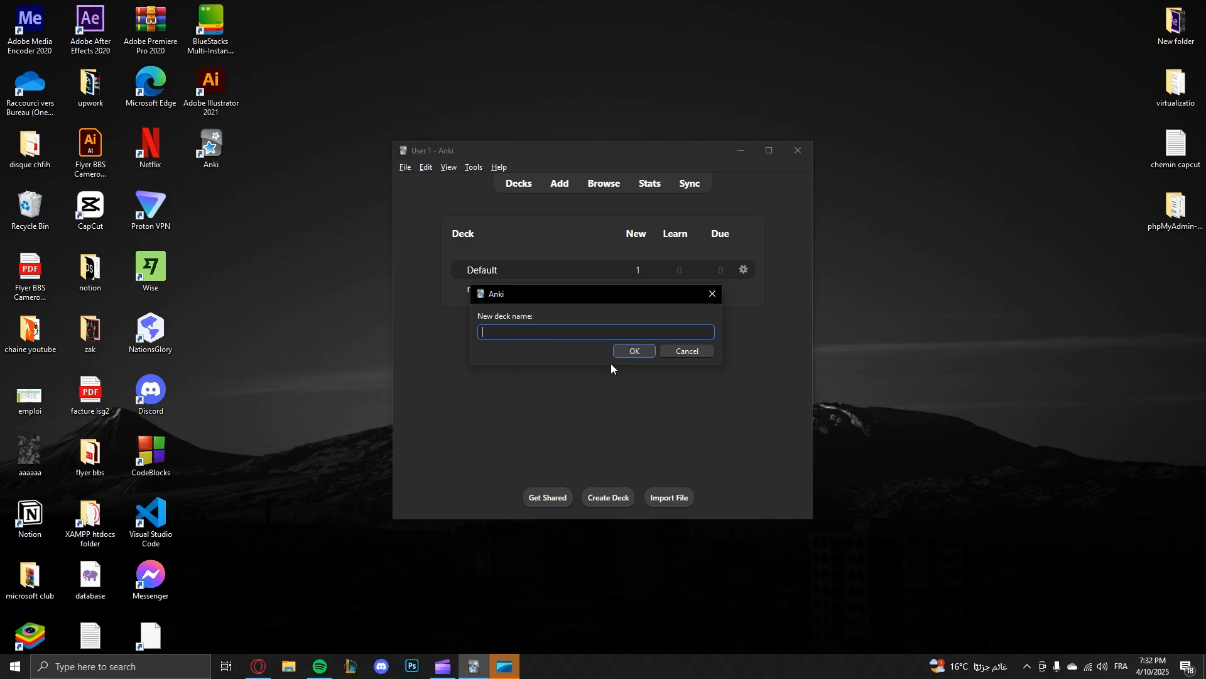
text(geography)
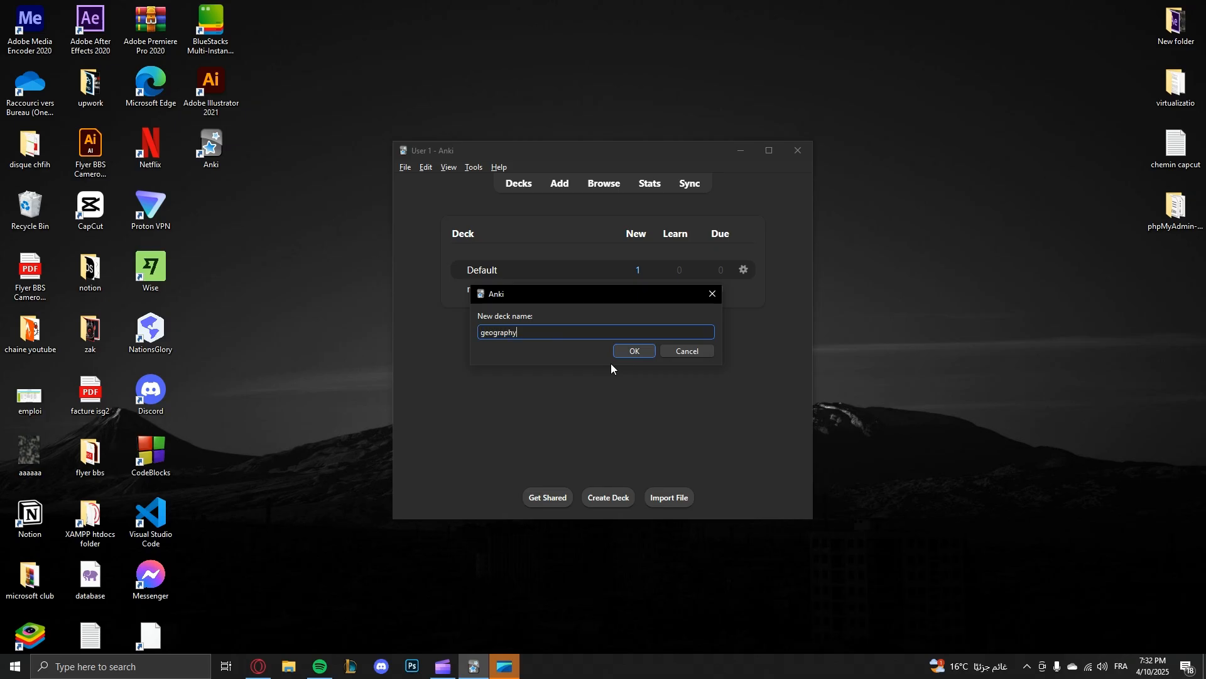
click(634, 350)
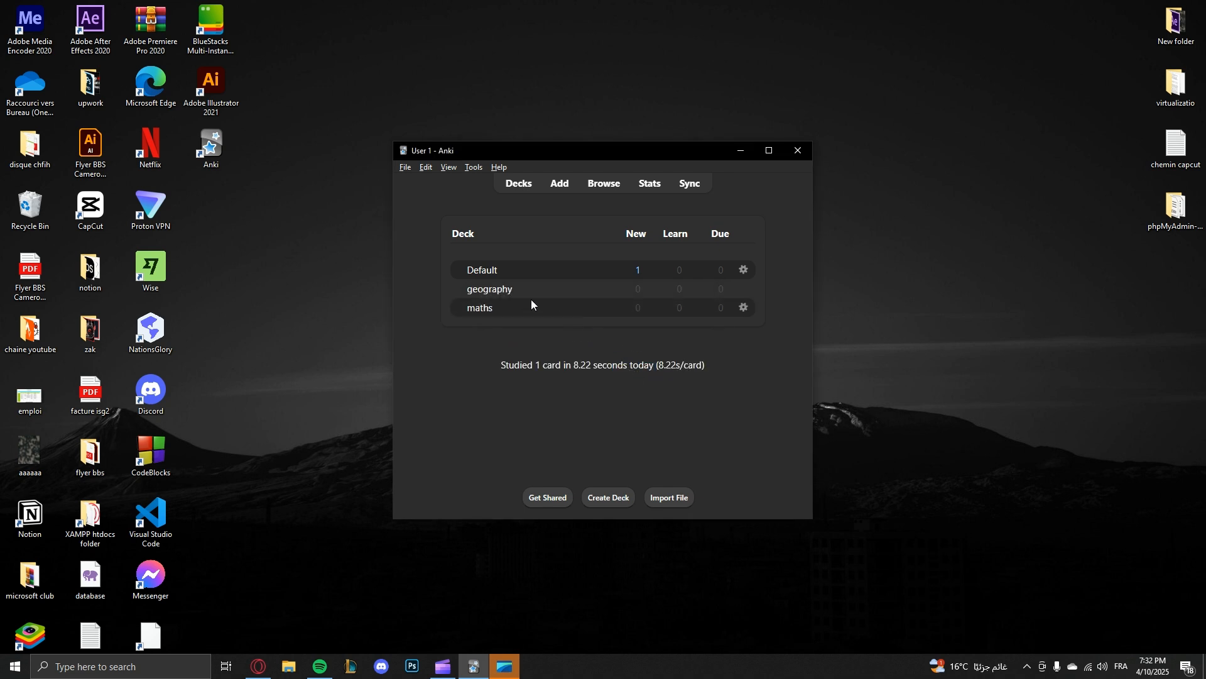
click(489, 289)
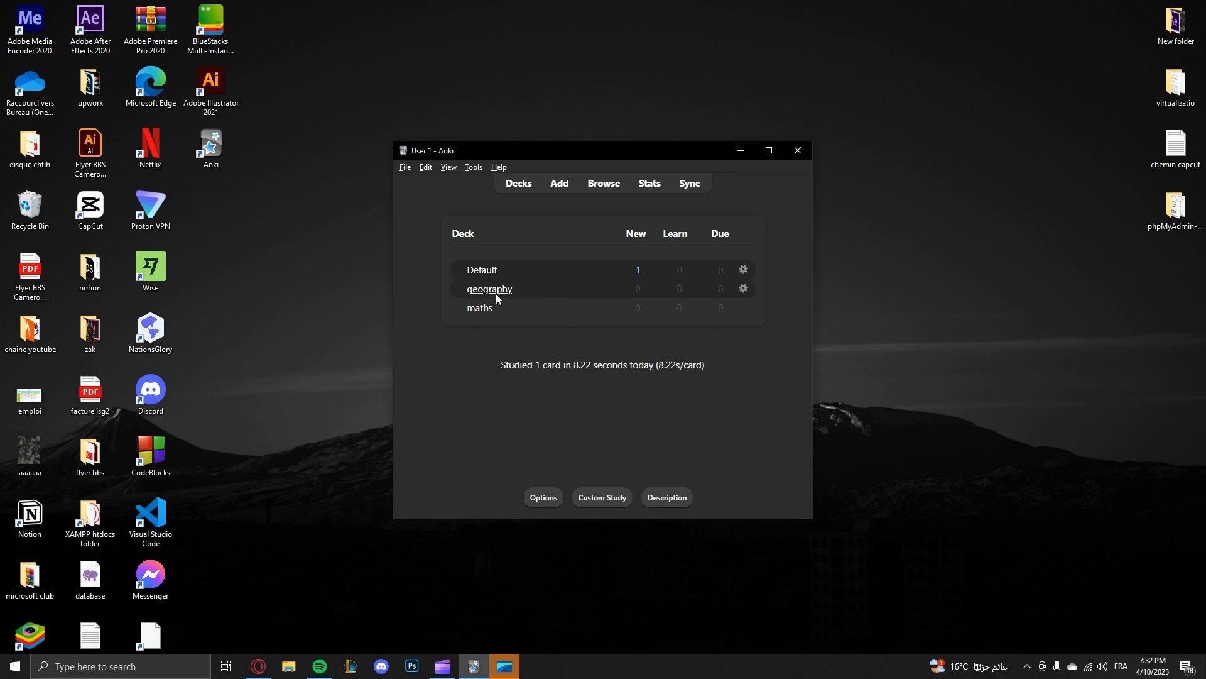
Add a card 'the capital of sweden' / 'is stockholm' to the geography deck
click(558, 184)
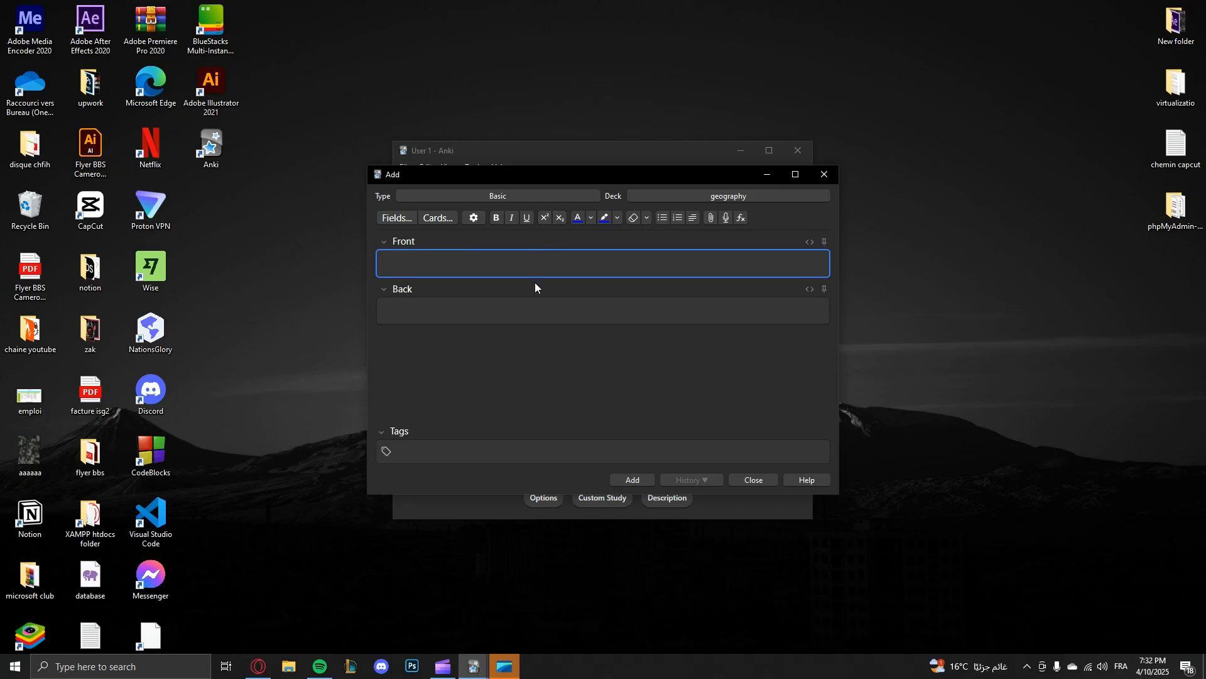
text(the cap)
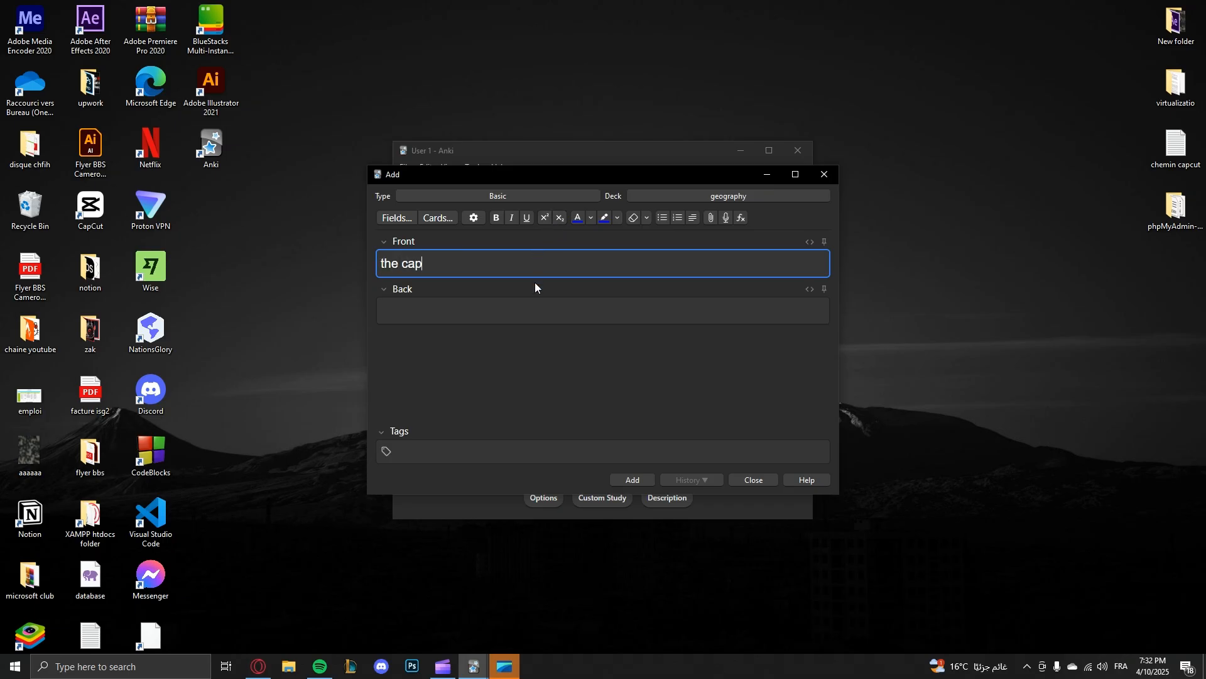
text(ital of sweden)
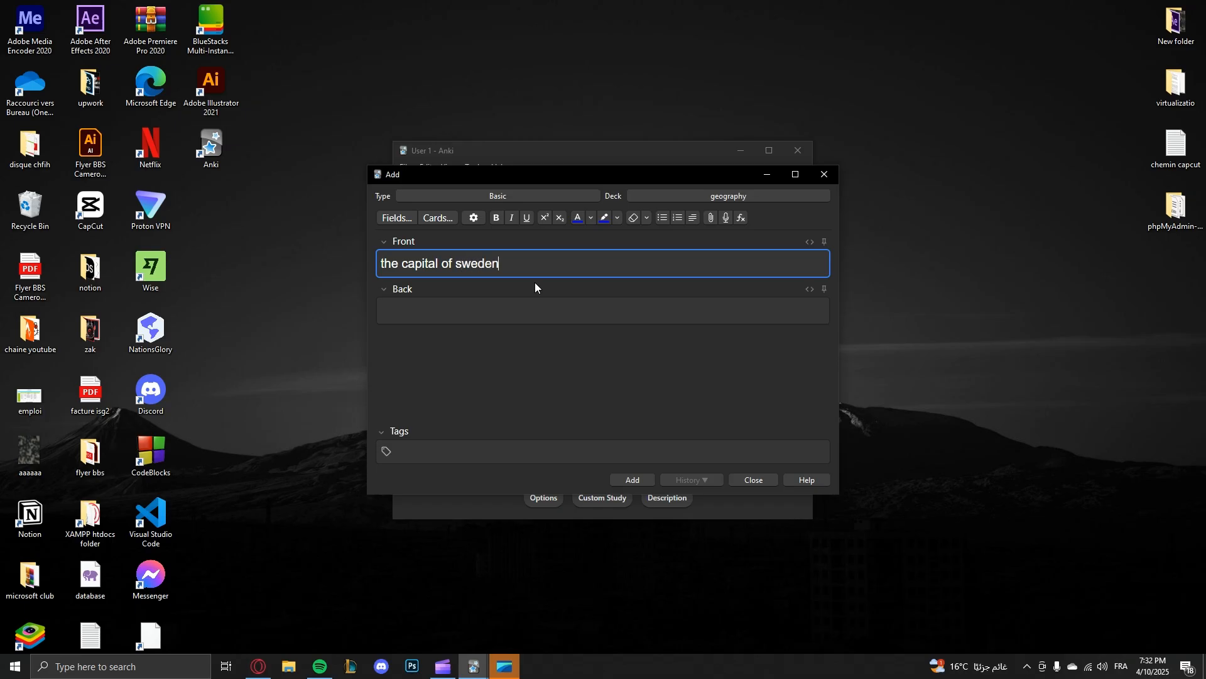
click(602, 310)
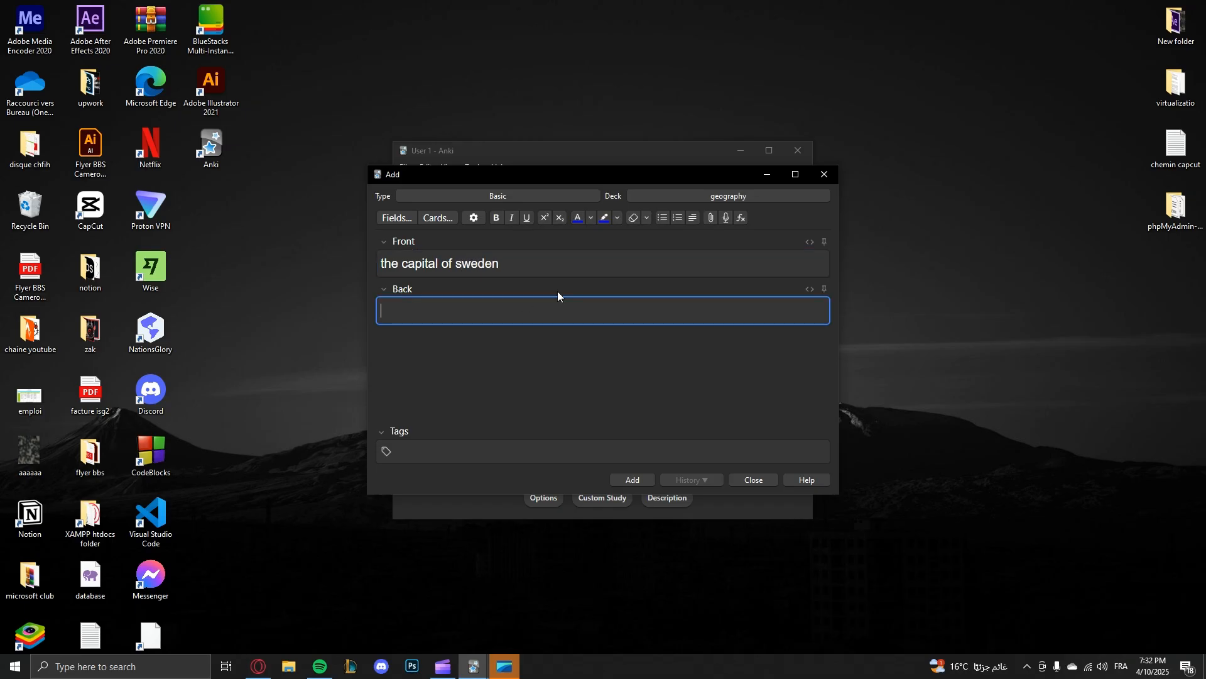
text(is s)
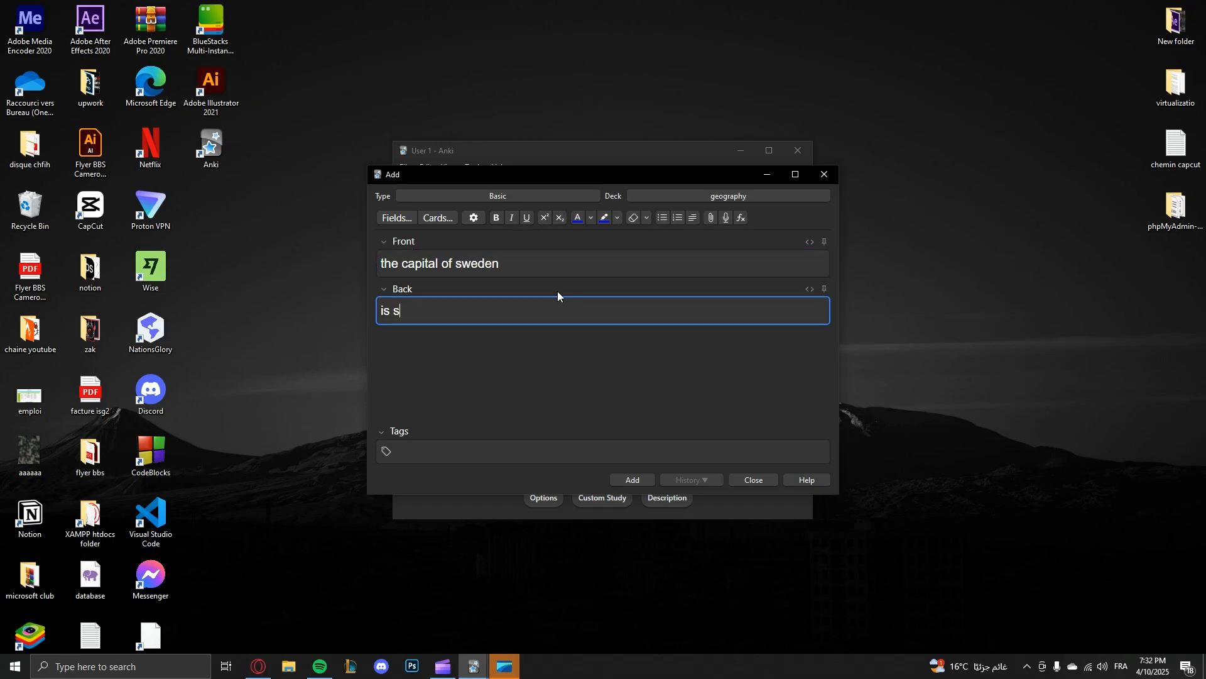
text(tockholm)
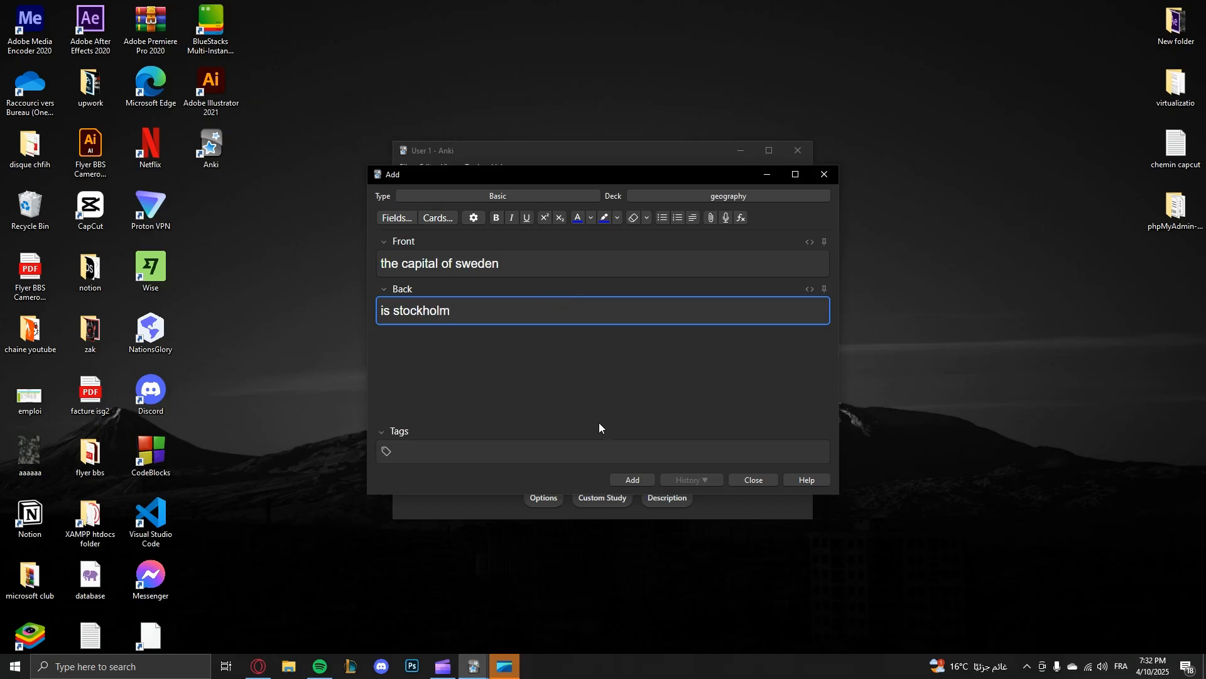
click(630, 479)
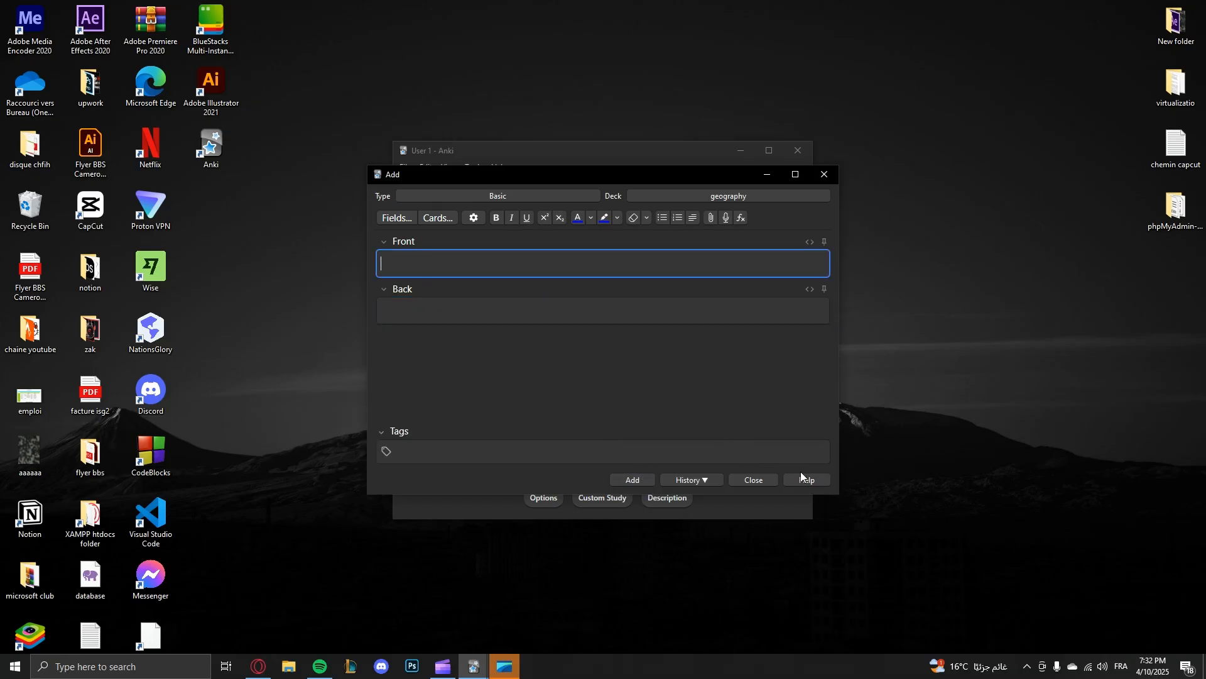
mouse_move(735, 257)
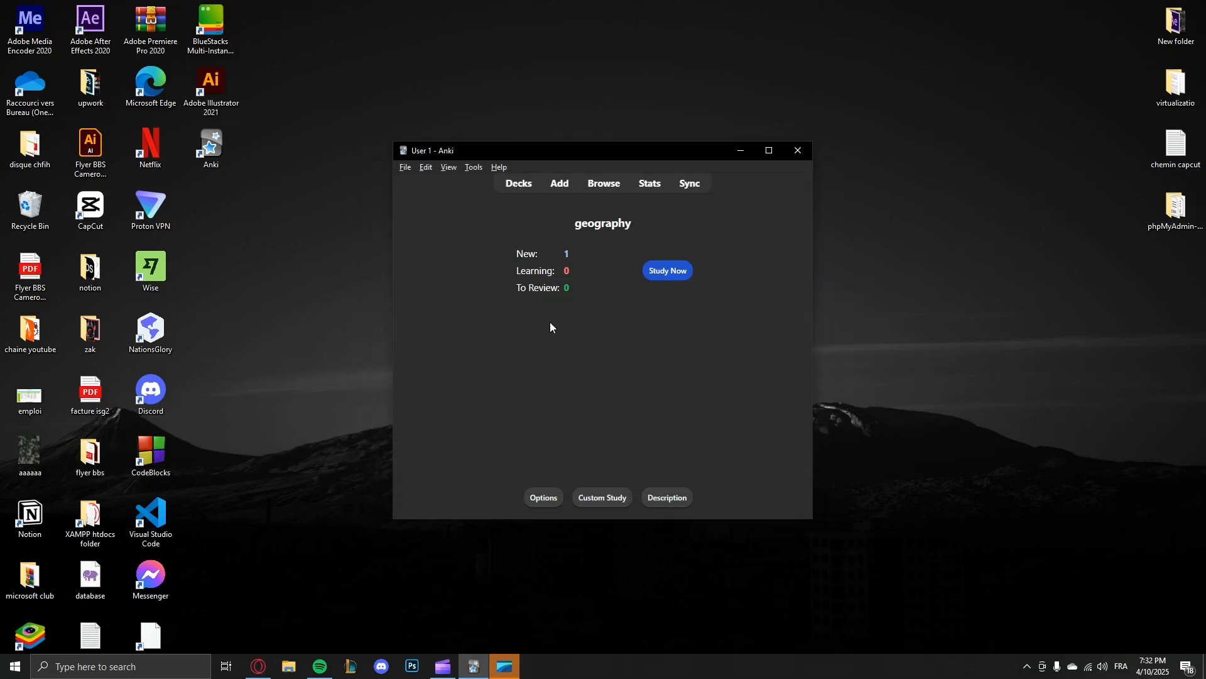
Start studying the geography deck and reveal the sweden card's answer 'is stockholm'
click(517, 183)
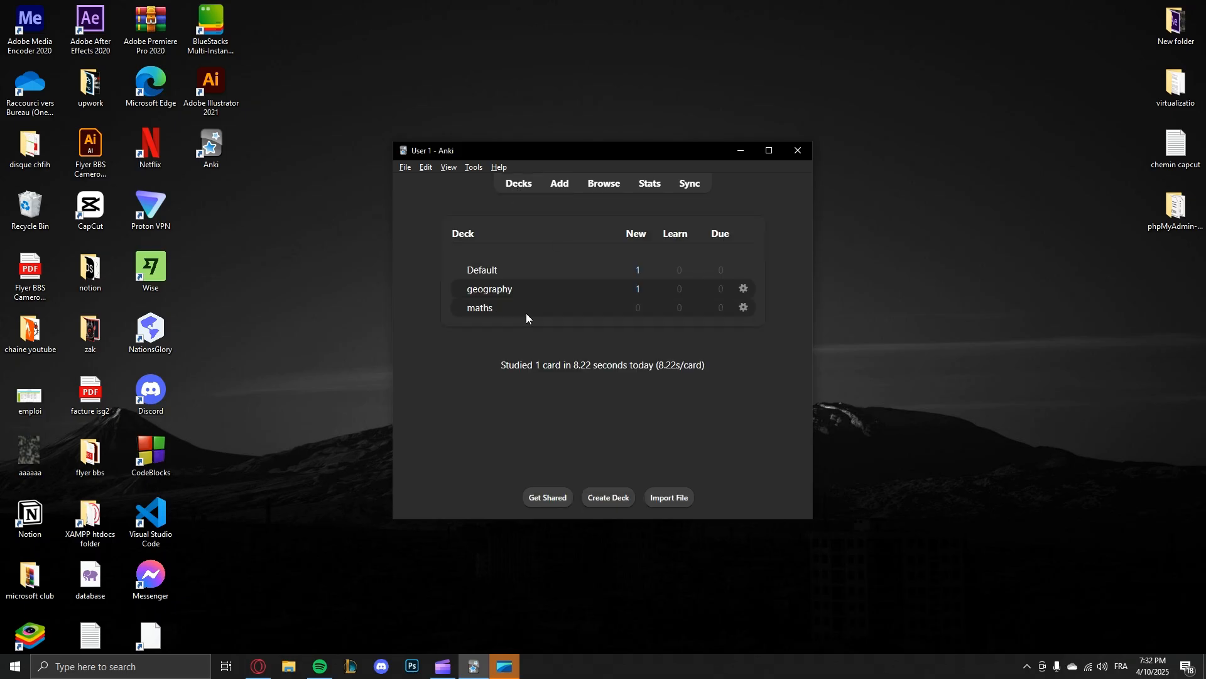
mouse_move(539, 274)
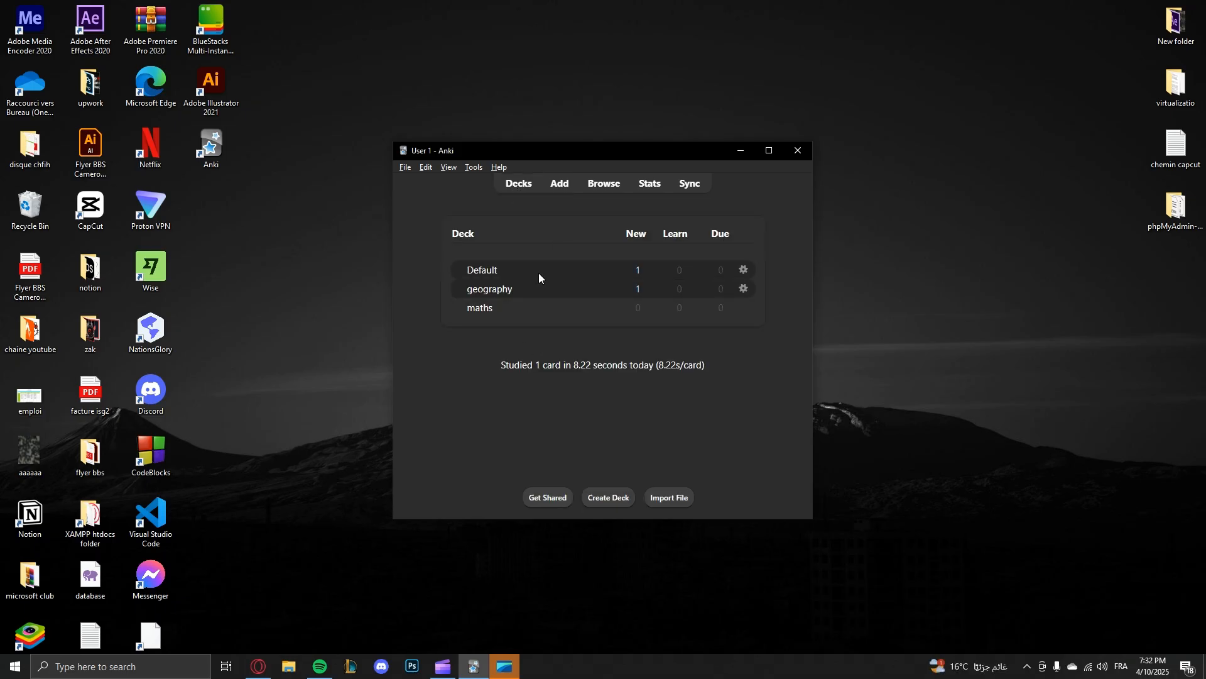
mouse_move(488, 289)
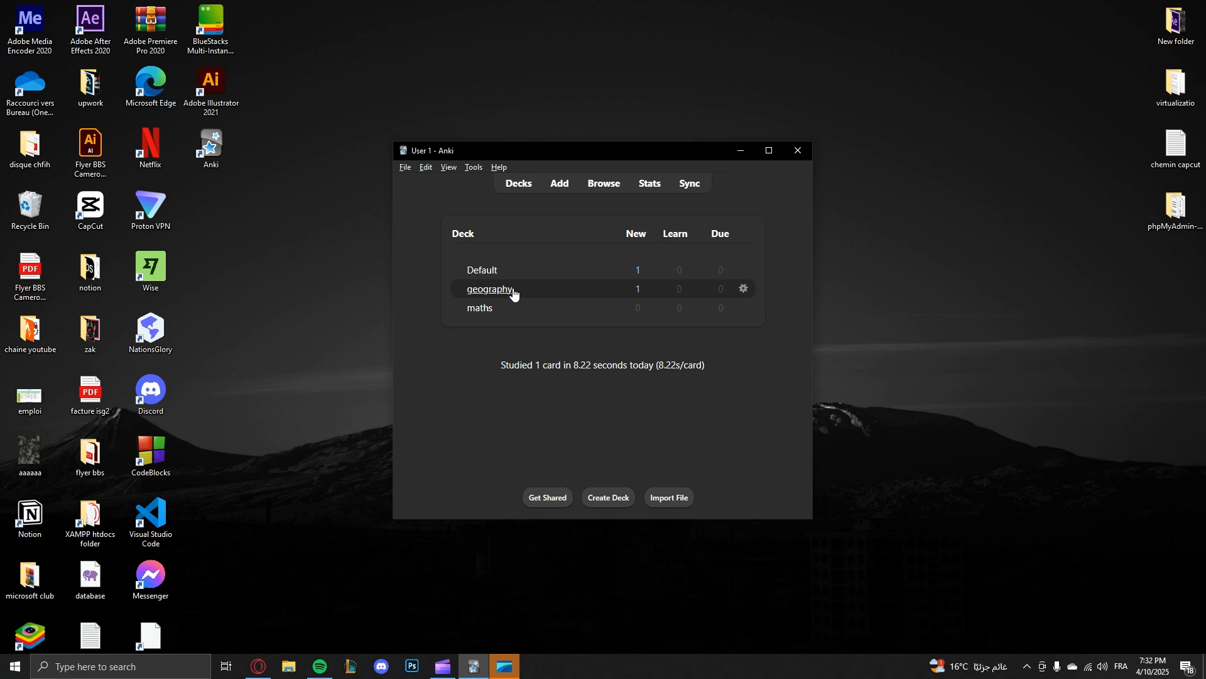
mouse_move(489, 298)
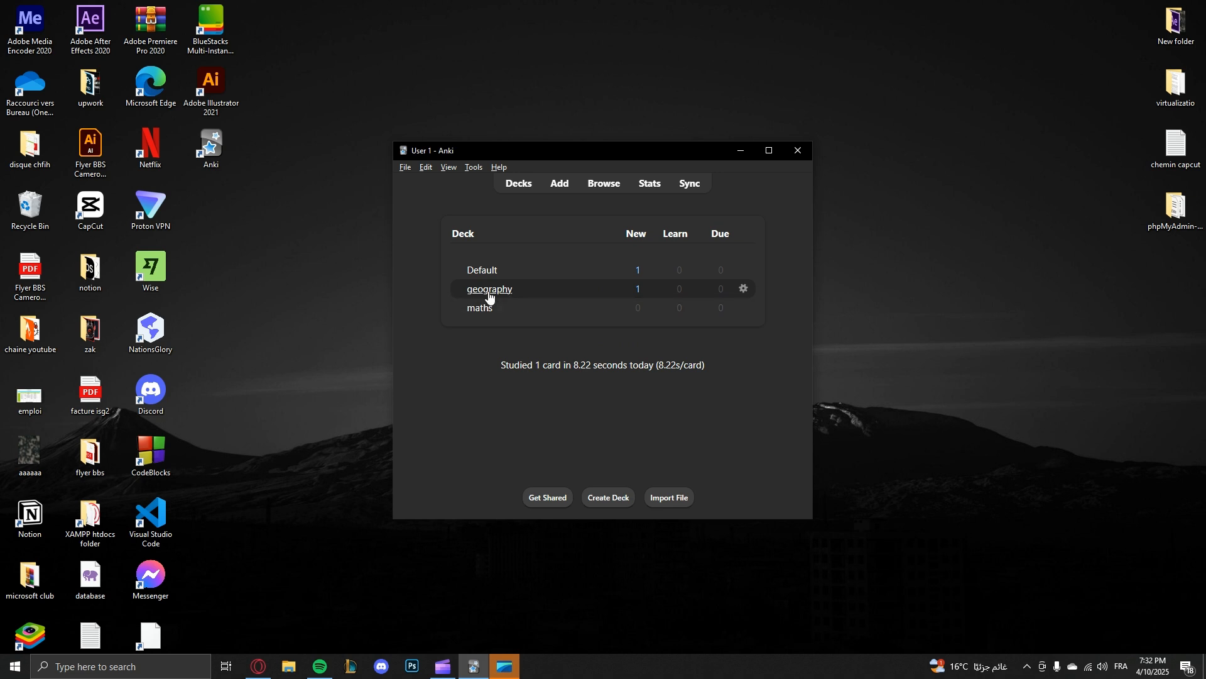
click(489, 289)
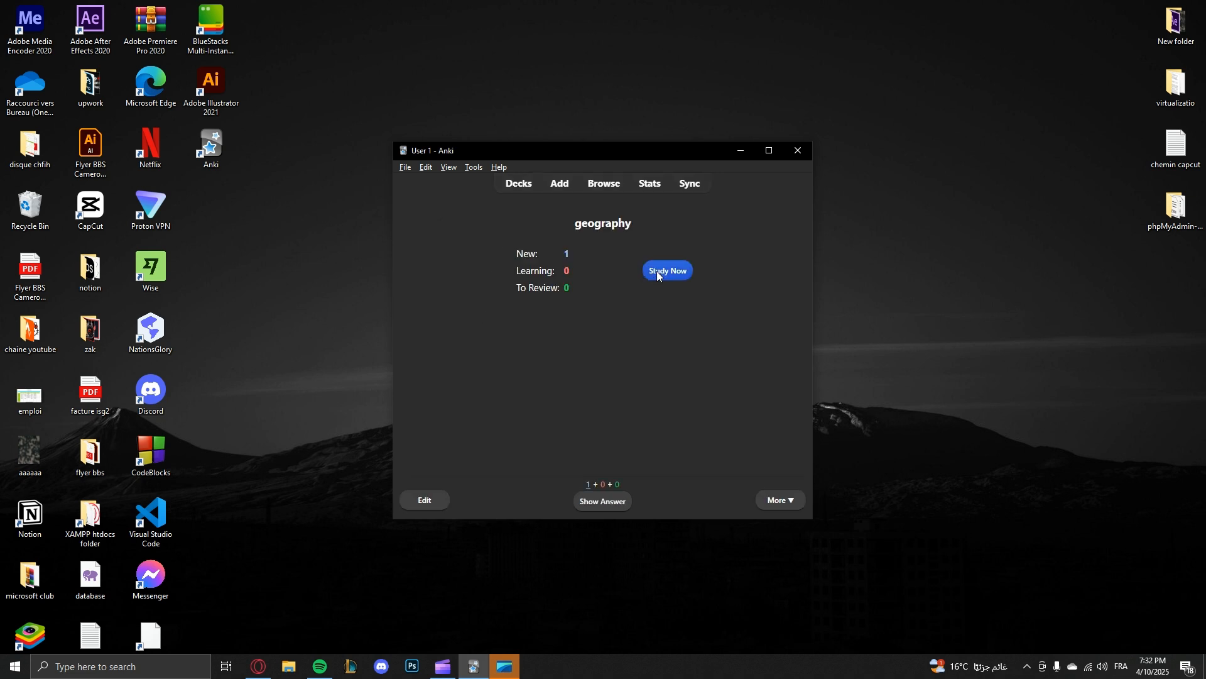
click(666, 270)
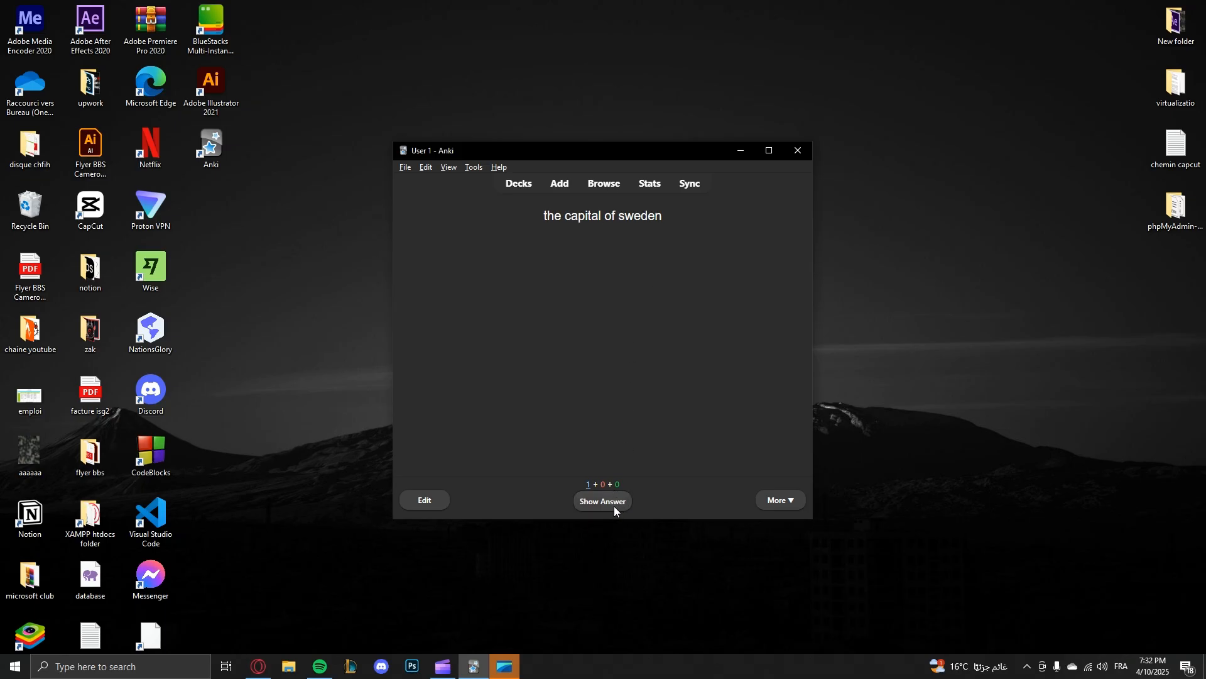
click(602, 501)
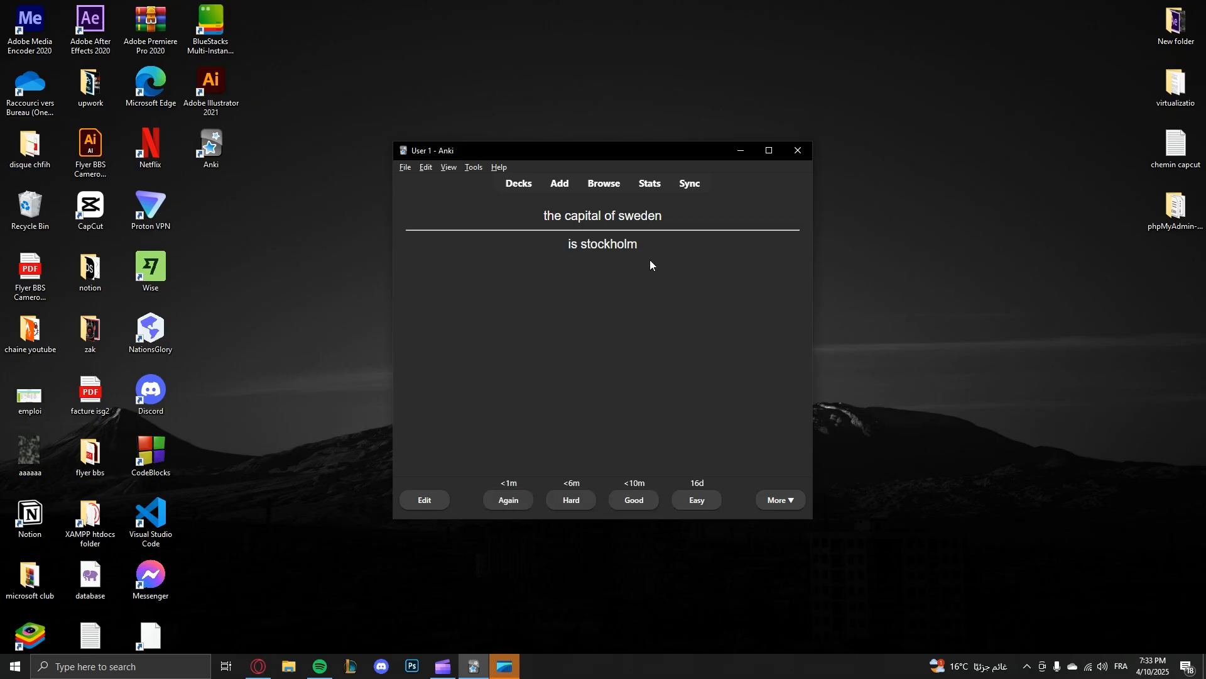
mouse_move(591, 261)
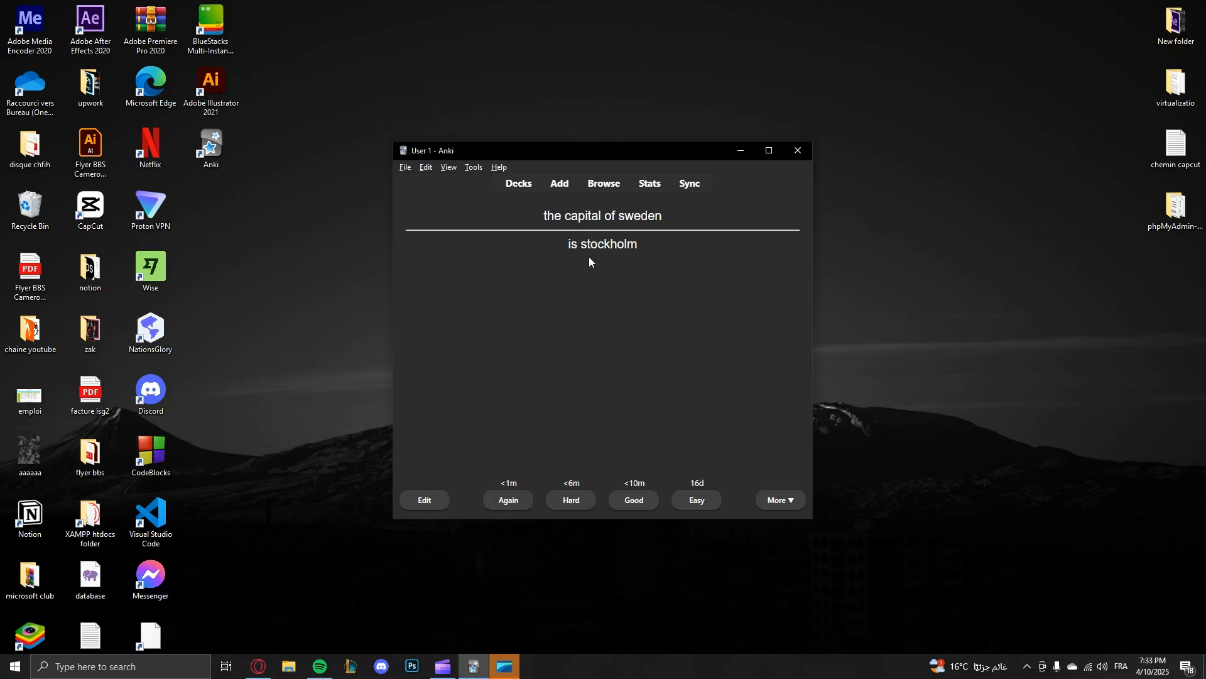
mouse_move(577, 179)
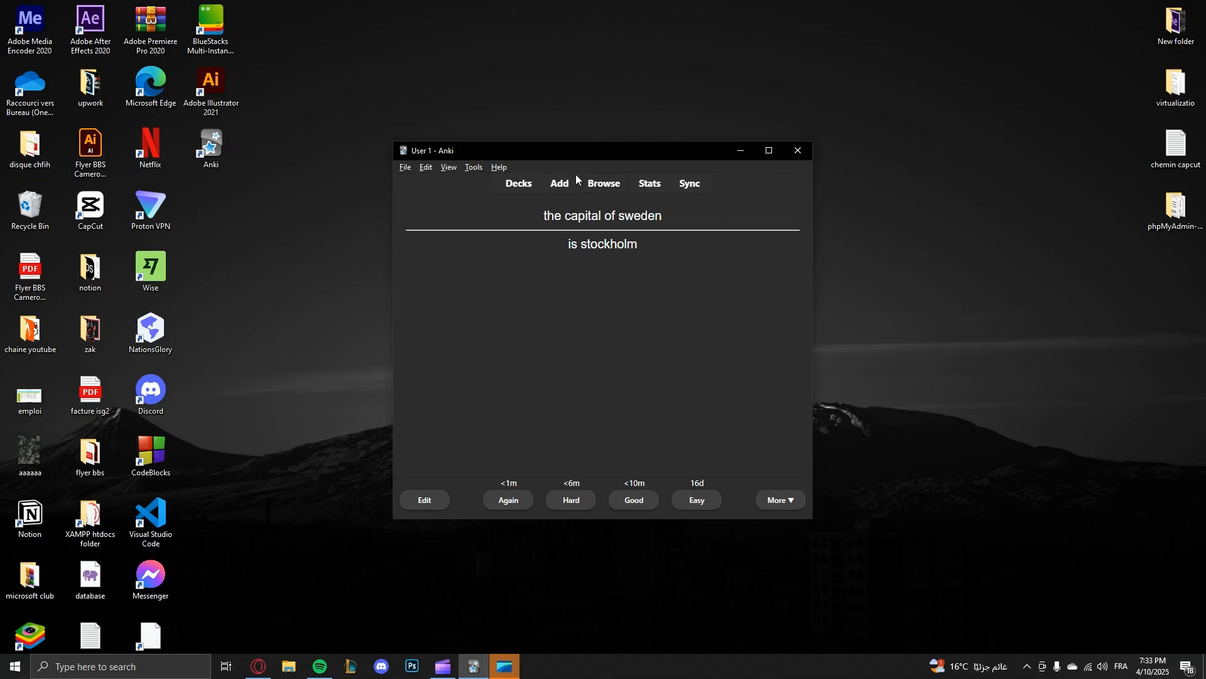
Add a second card 'the capital of france' / 'is paris' and close the Add window
click(558, 184)
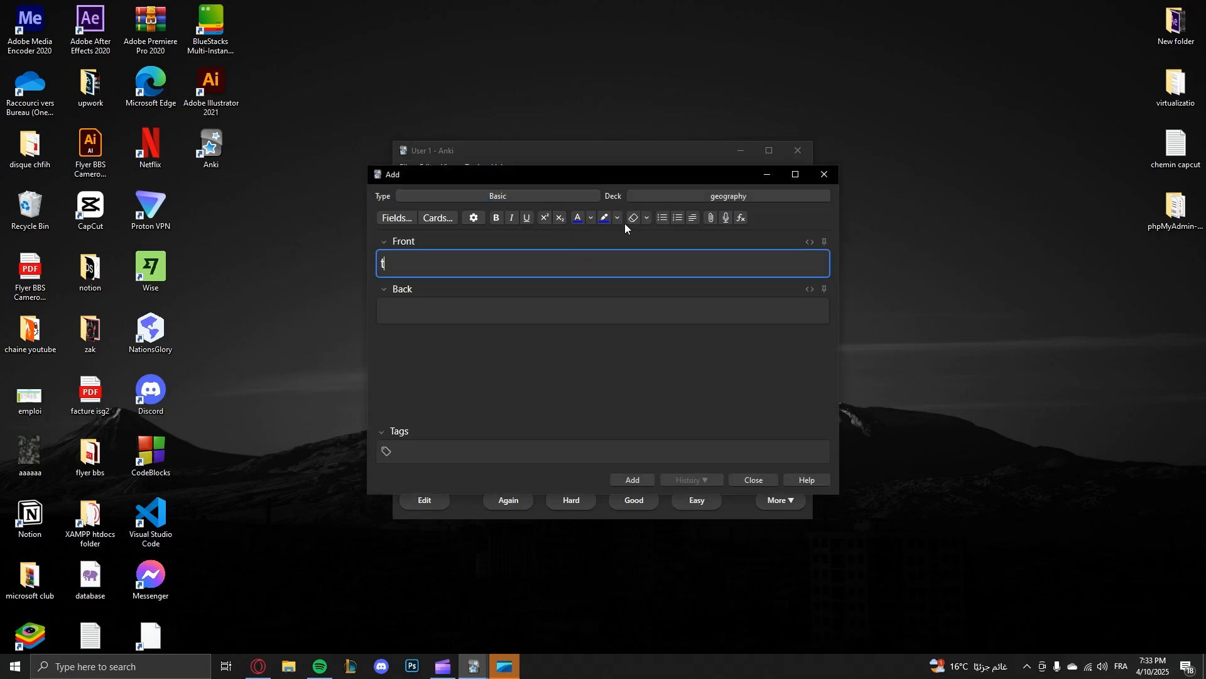
text(he capt)
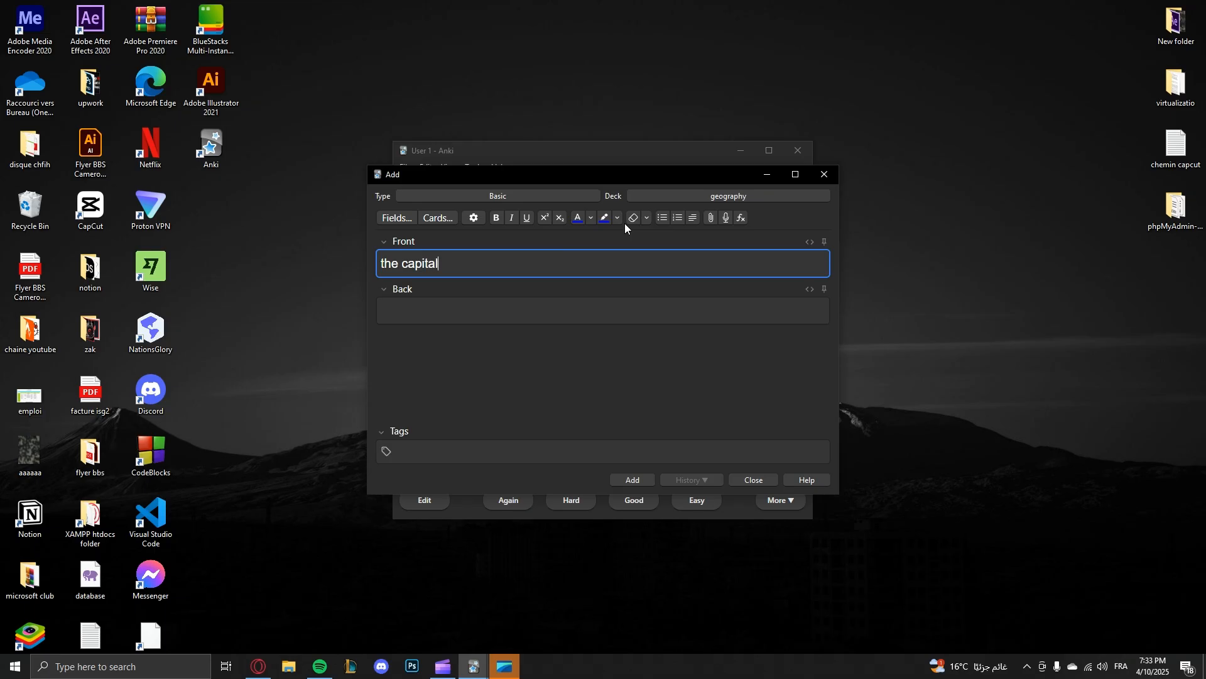
text(of france)
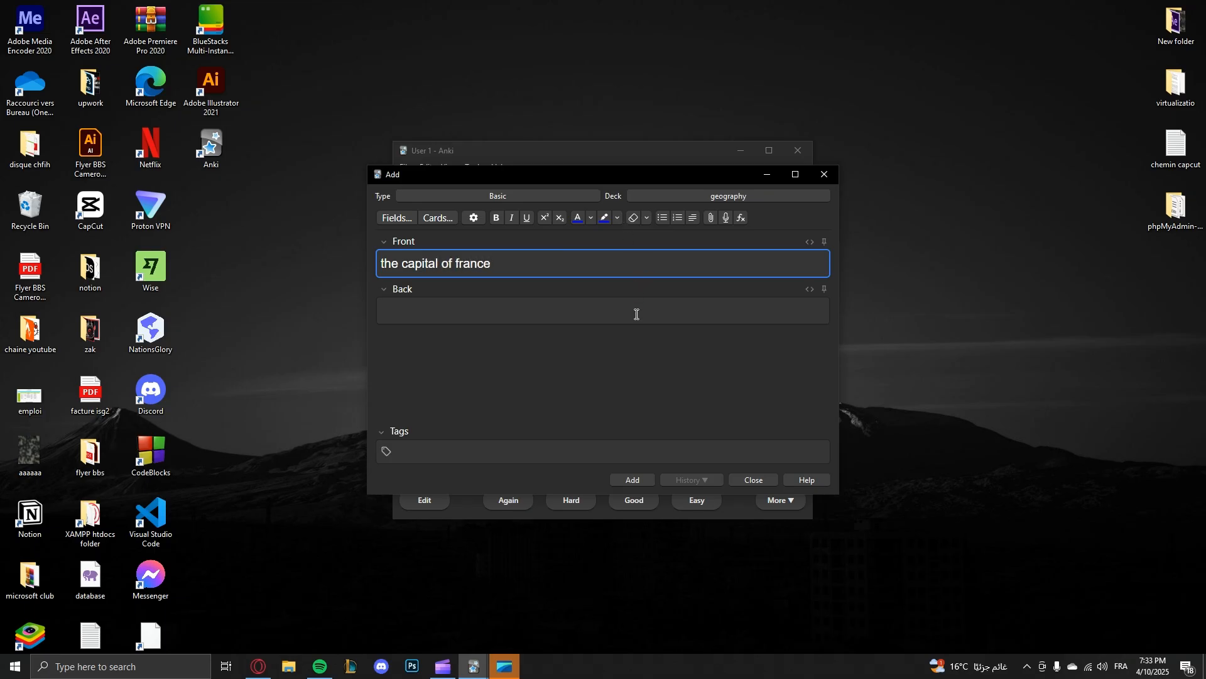
text(is paris)
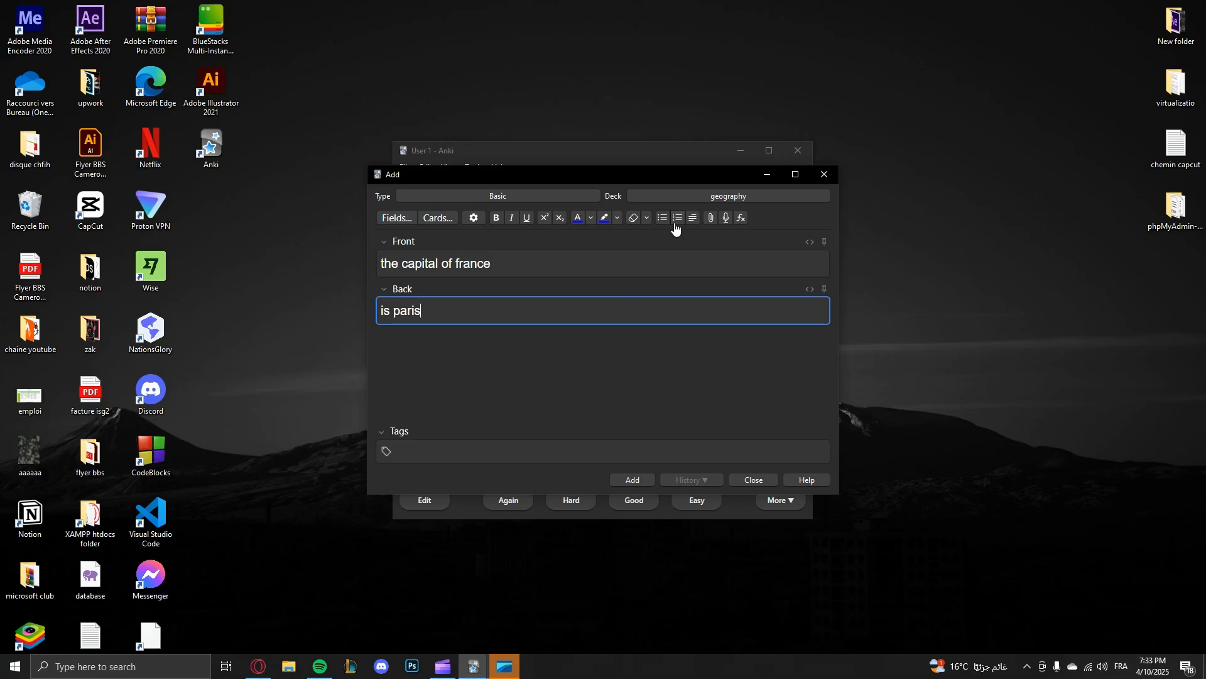
click(632, 479)
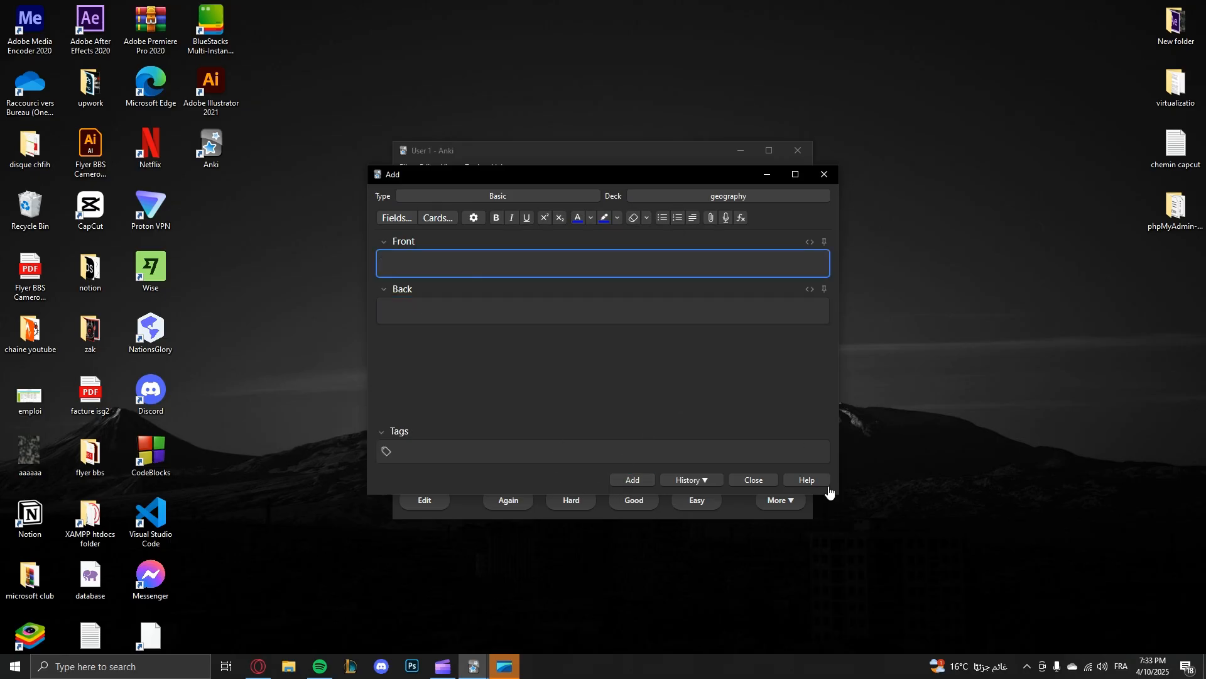
click(752, 478)
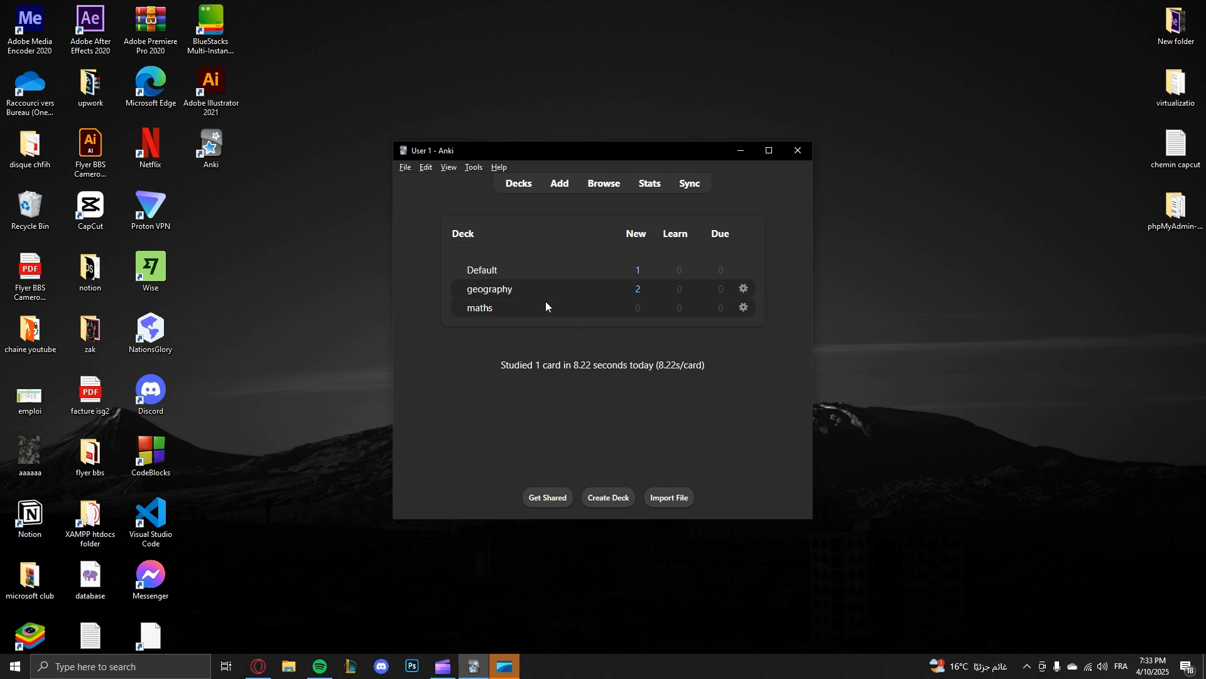
Study the geography deck again, reviewing the sweden and france cards once each
click(489, 289)
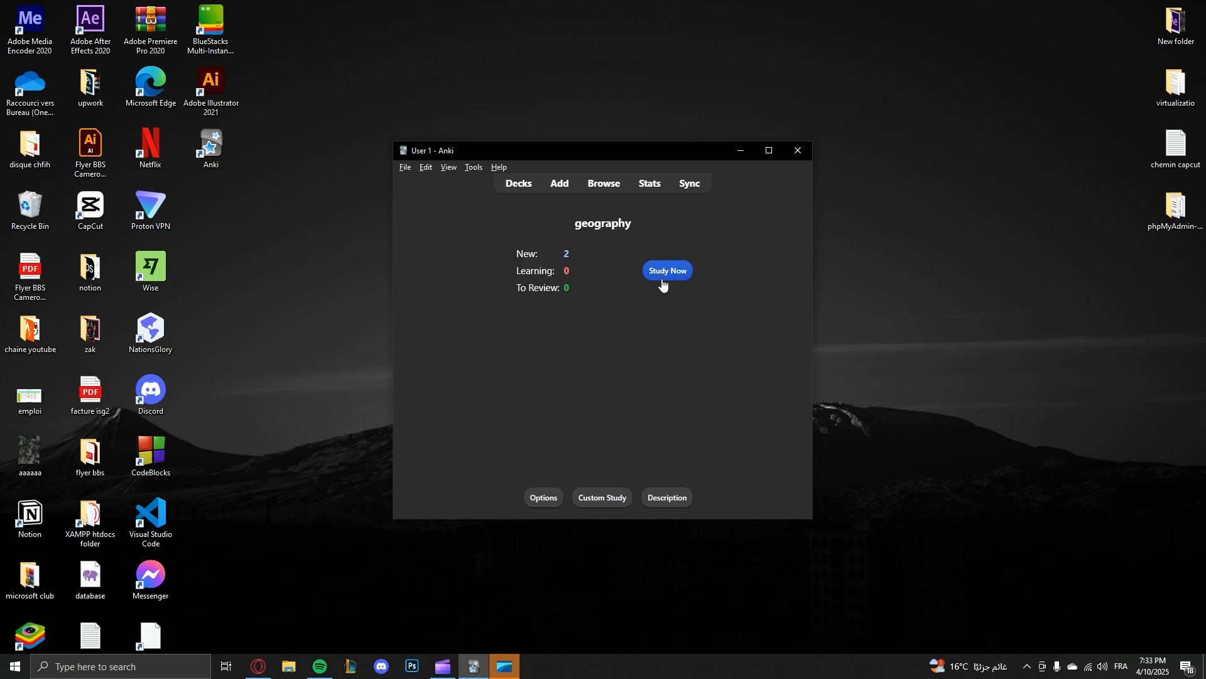
click(666, 270)
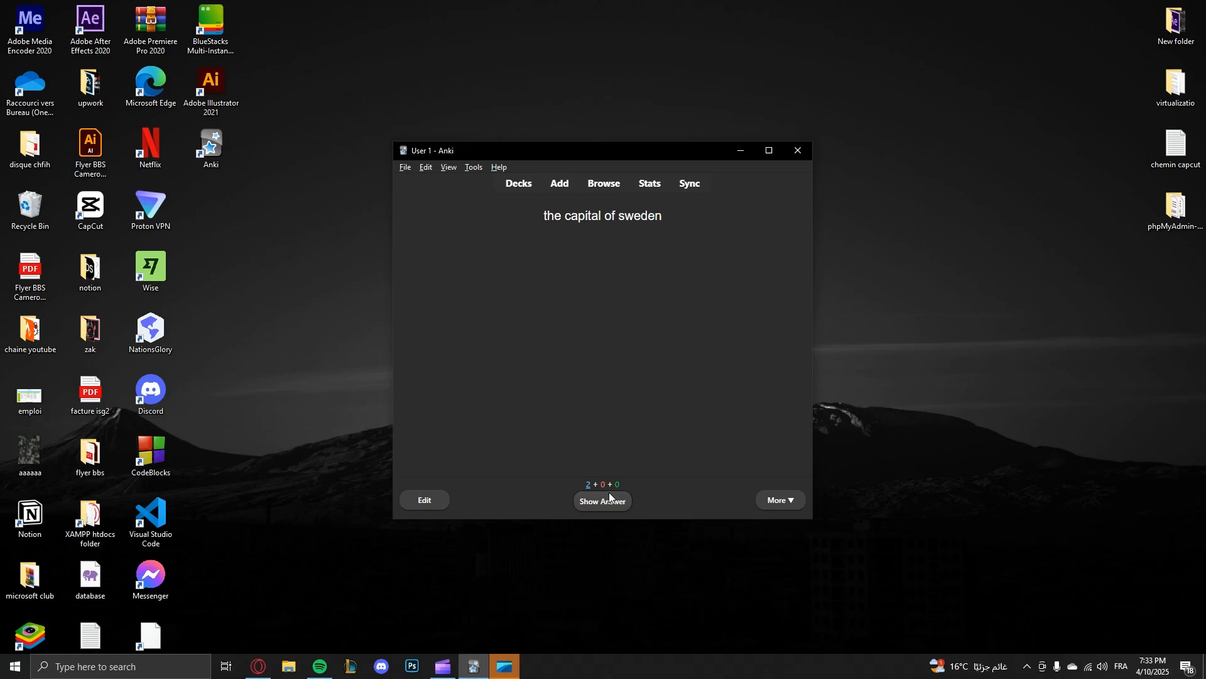
click(602, 501)
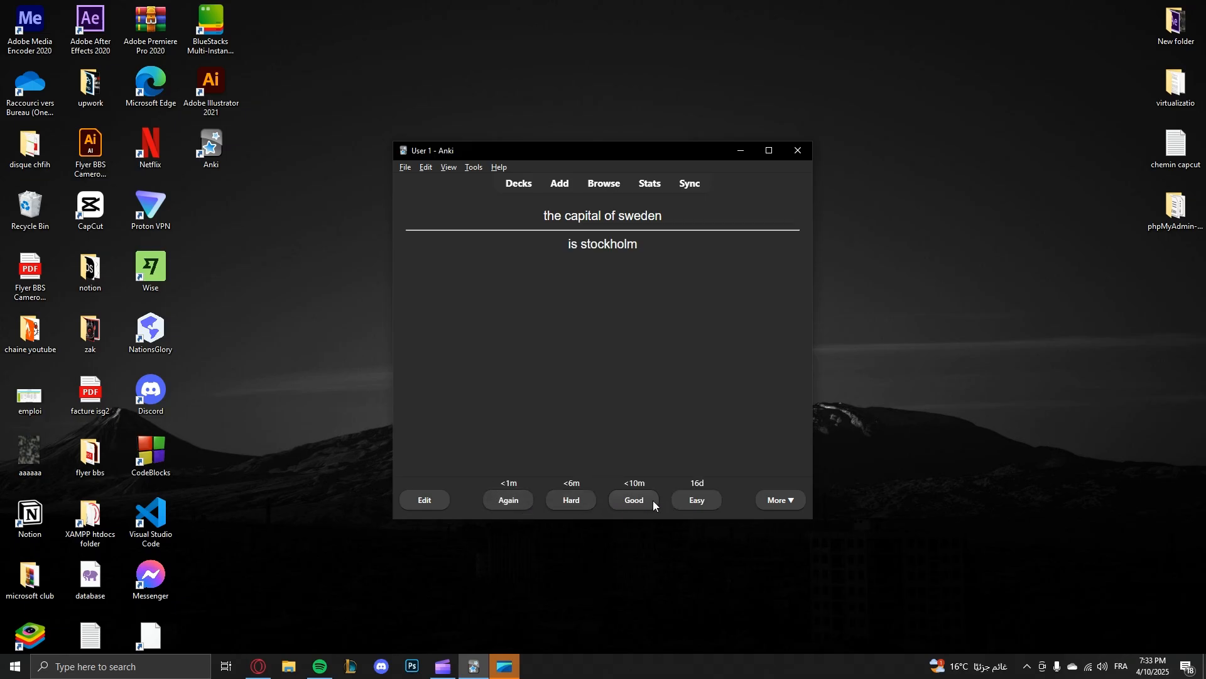
mouse_move(612, 473)
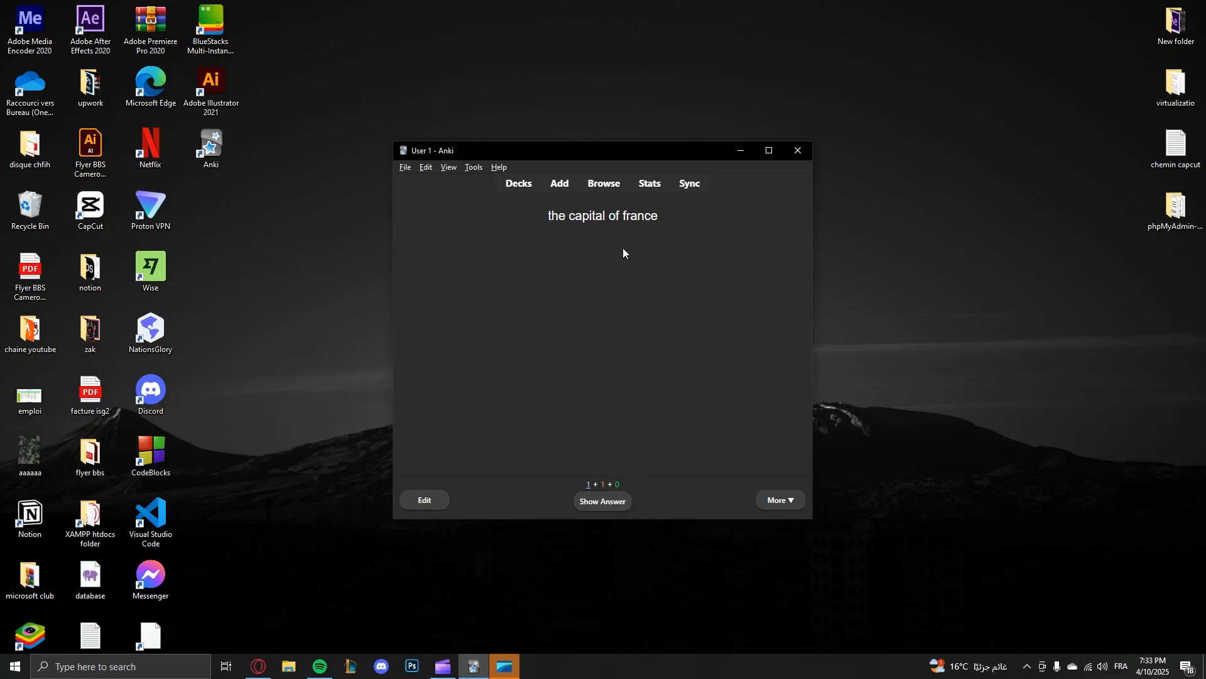
click(601, 501)
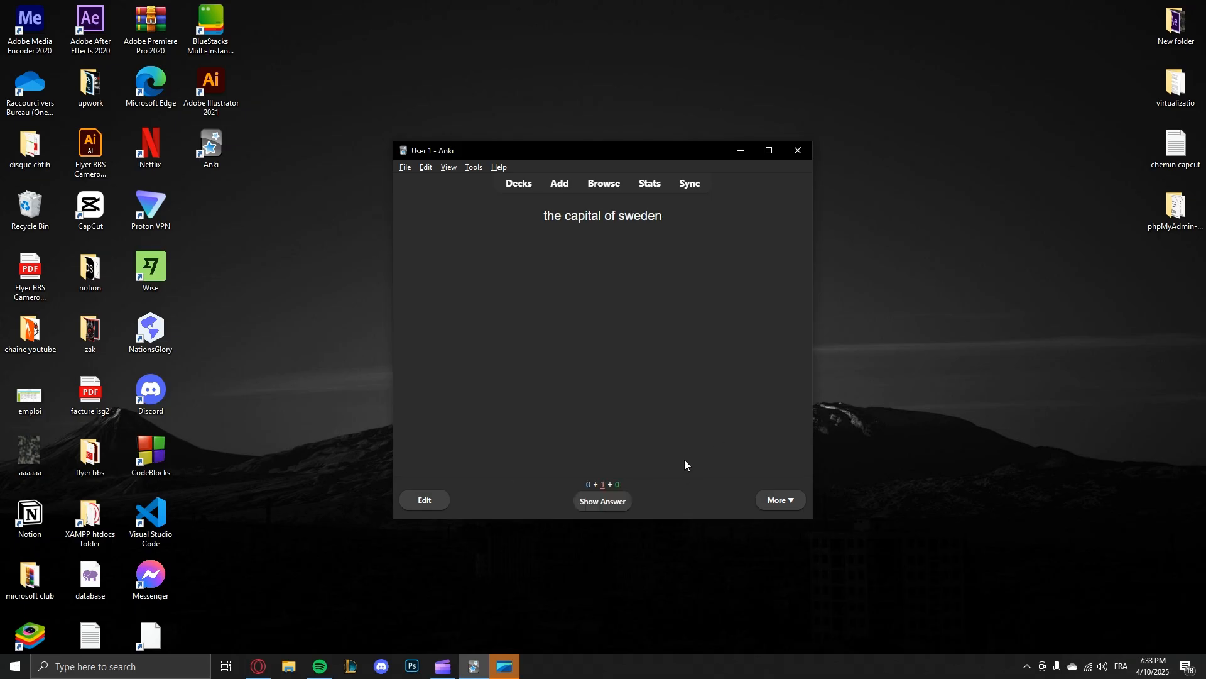
mouse_move(698, 351)
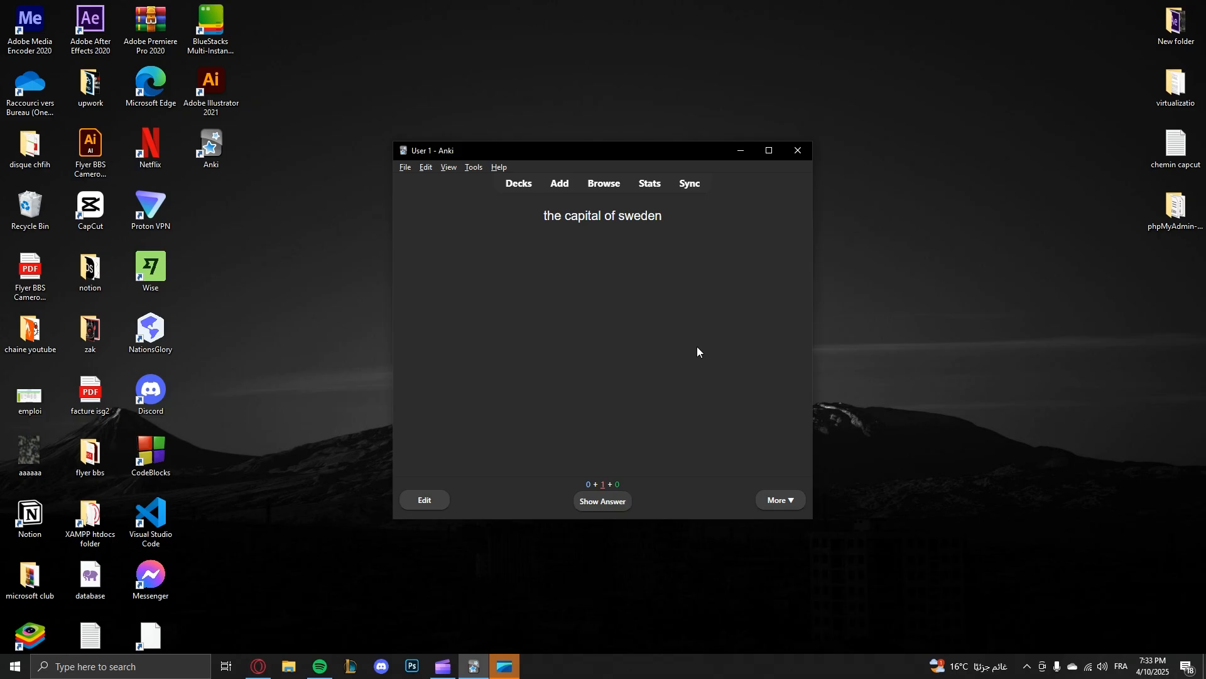
mouse_move(345, 671)
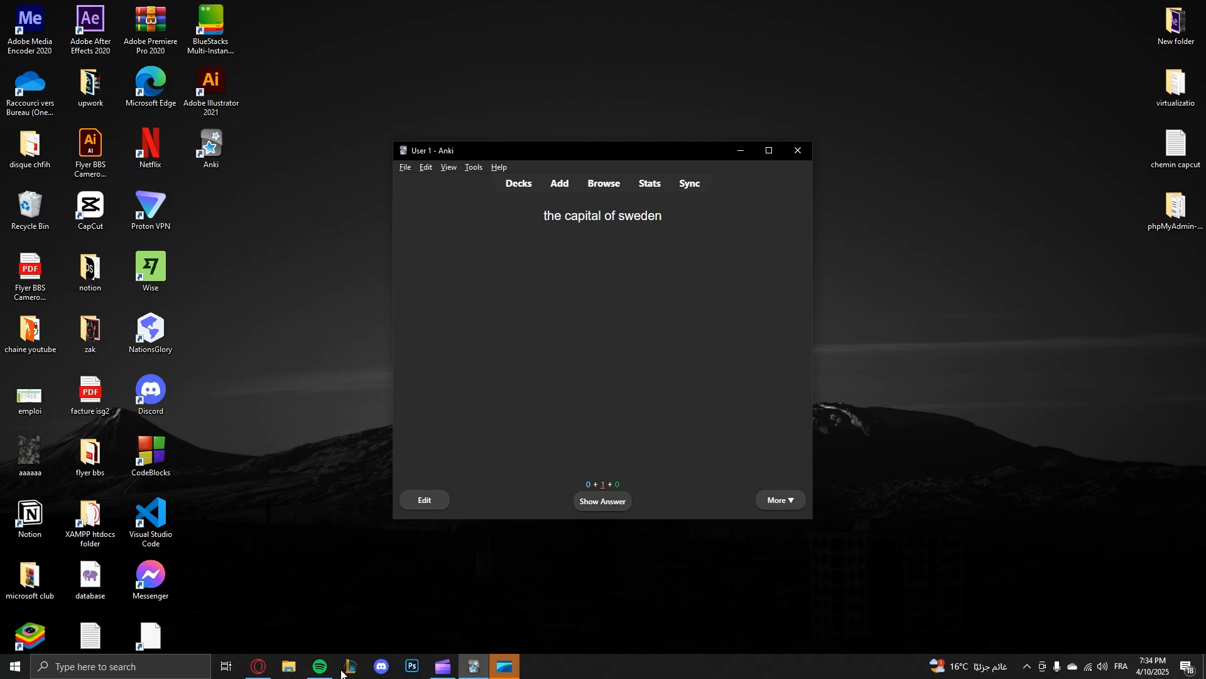